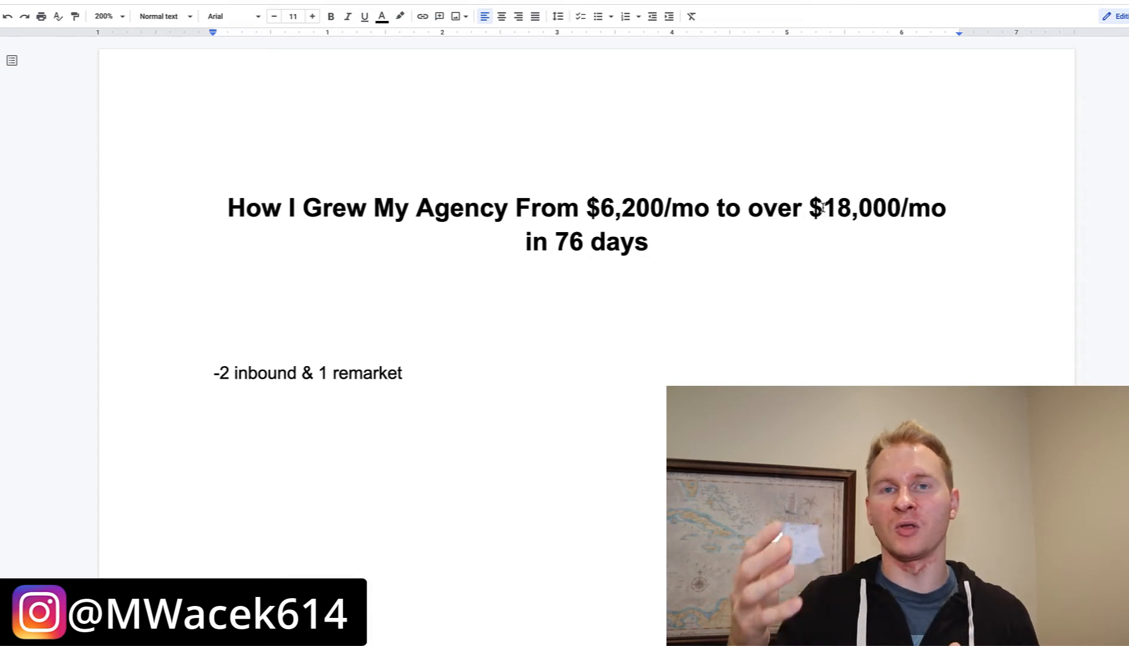
Step: Switch to the Stripe Billing report showing $16,725 MRR
left_click(387, 373)
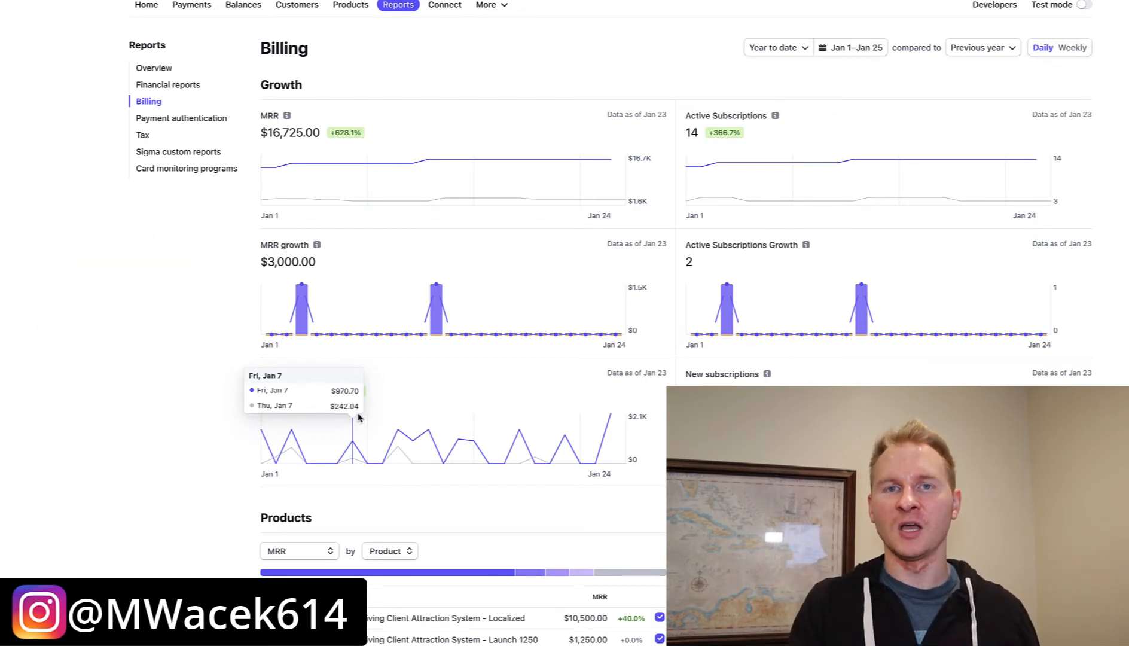
Step: Return from the Stripe Dashboard to the agency growth document tab
left_click(145, 6)
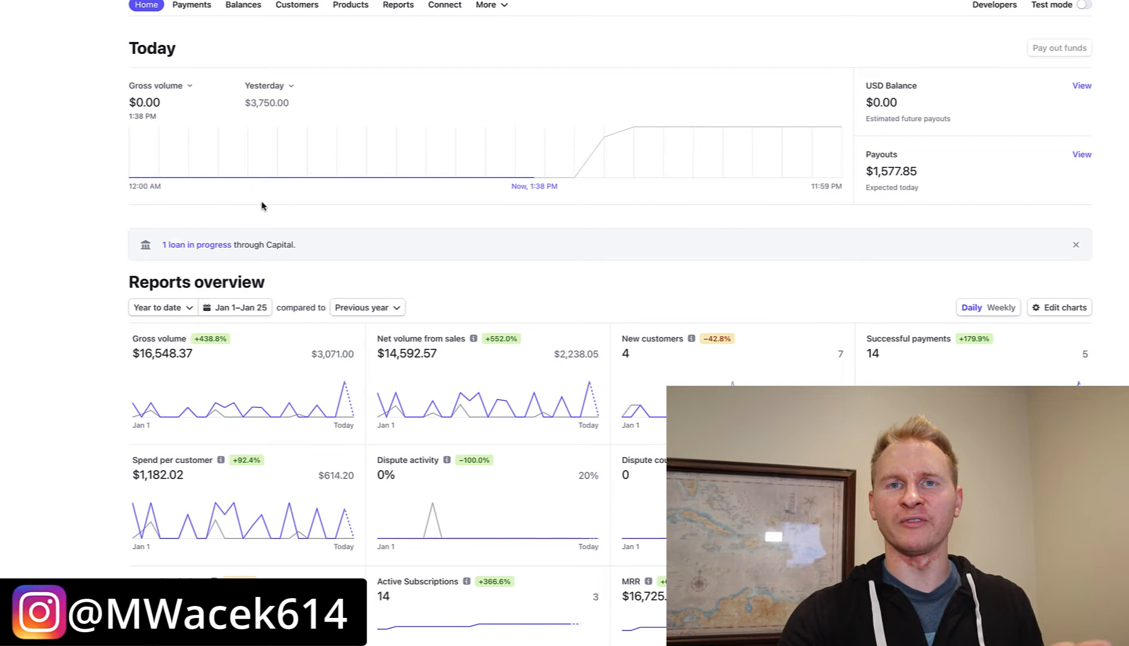
mouse_move(268, 74)
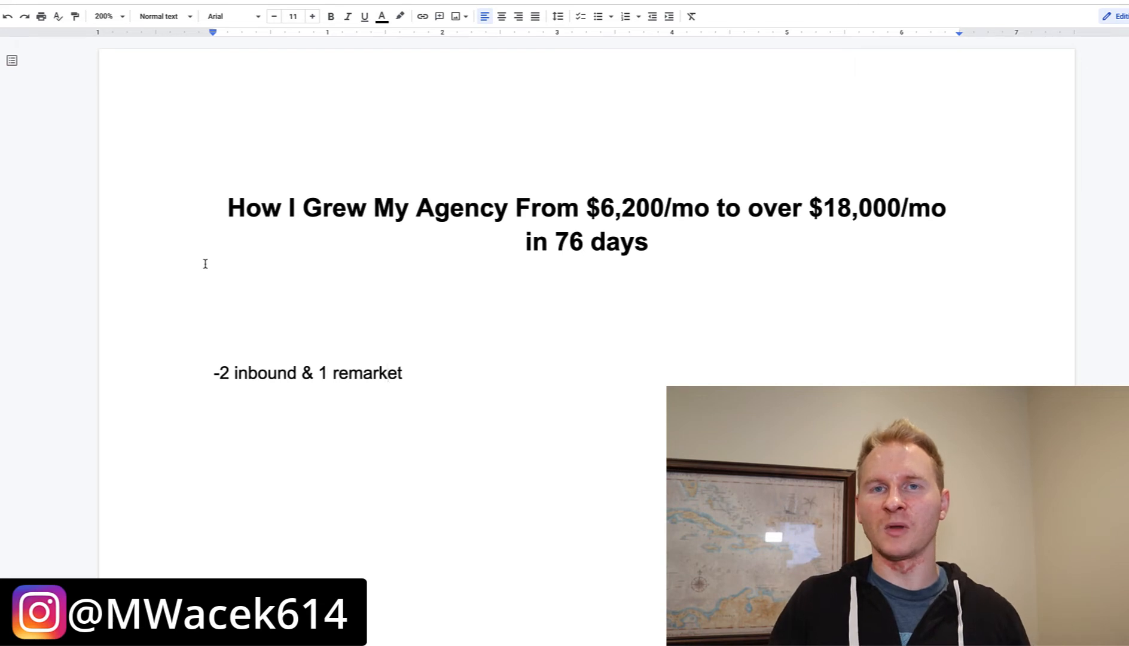
left_click(387, 374)
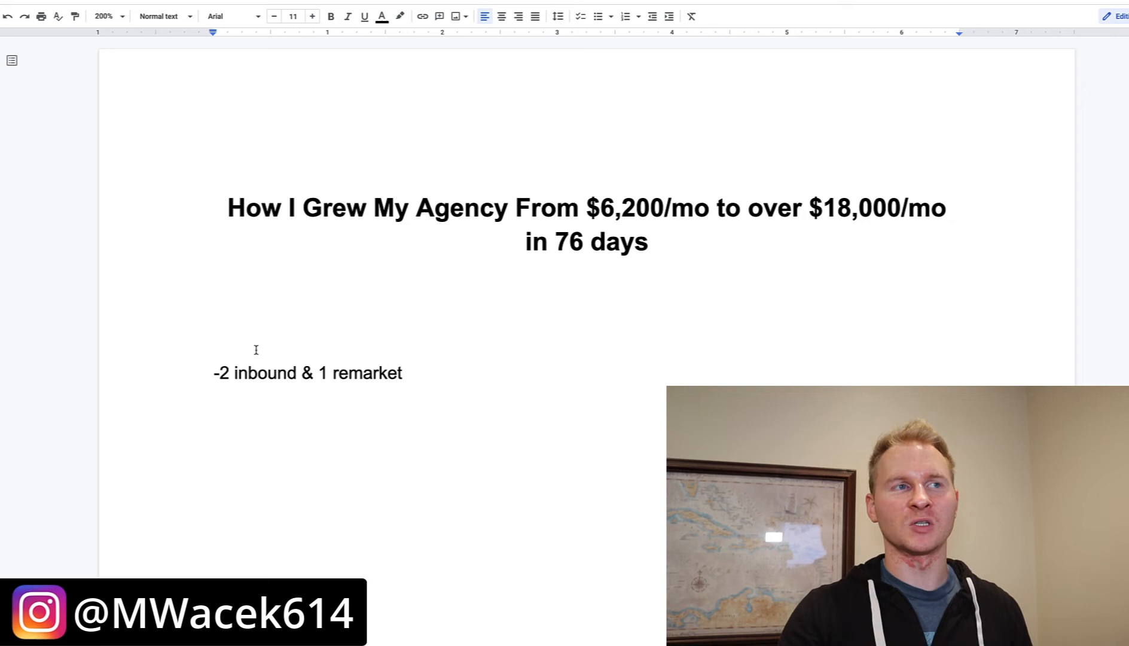
Step: Scroll down to the outline's YouTube and Google Organic inbound lines
scroll("down", 3)
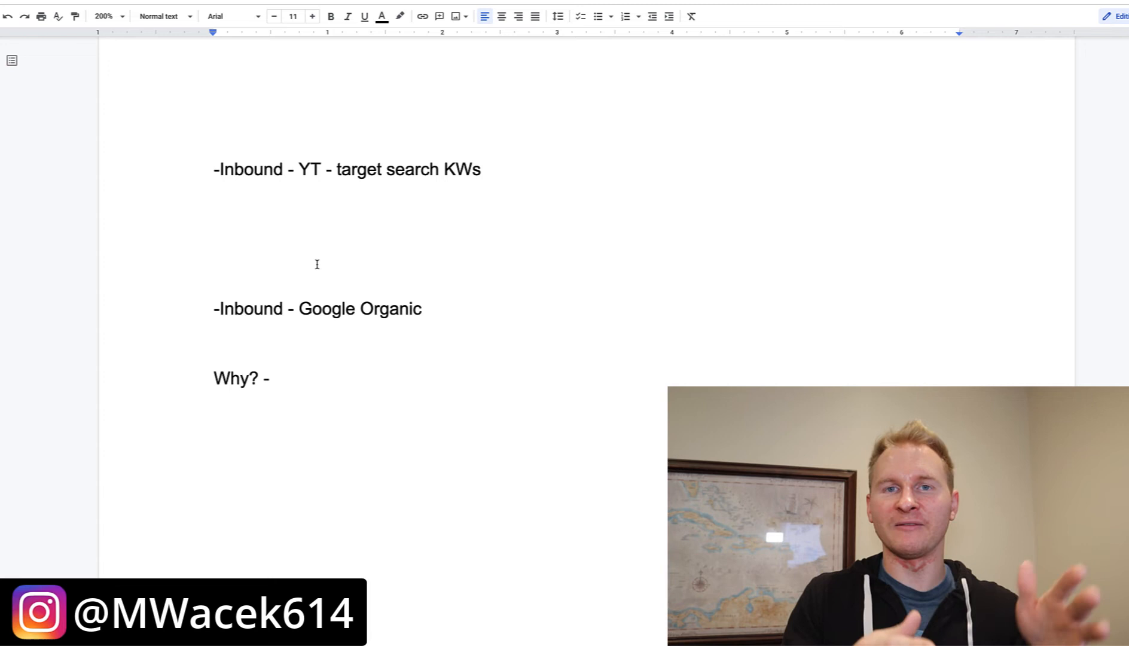
left_click(482, 170)
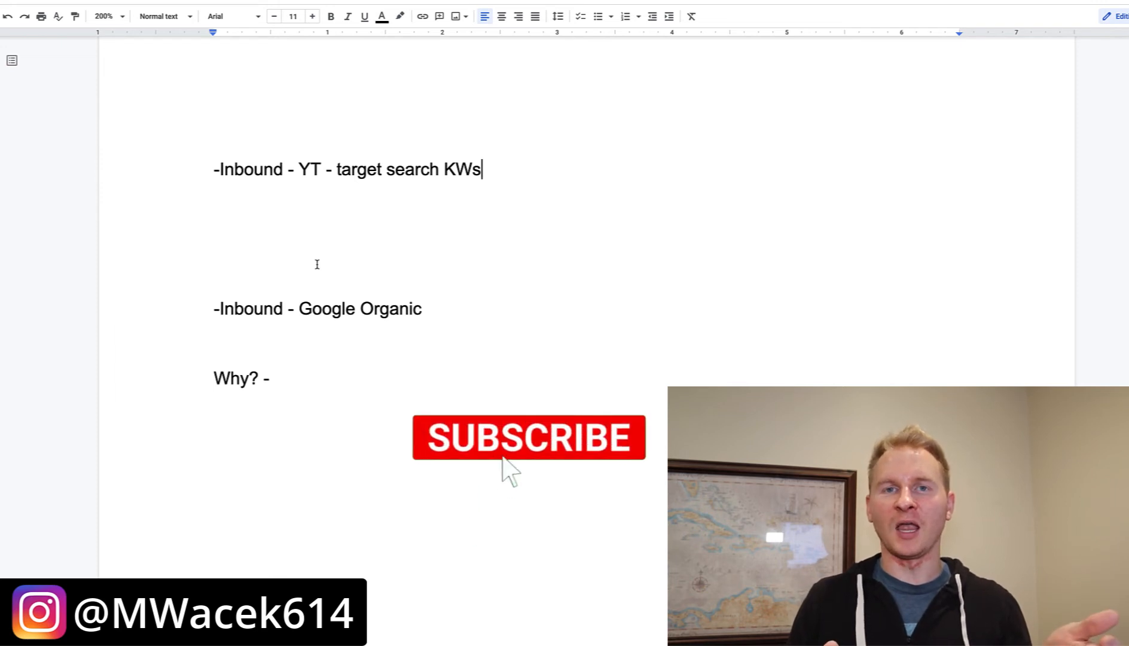
left_click(529, 438)
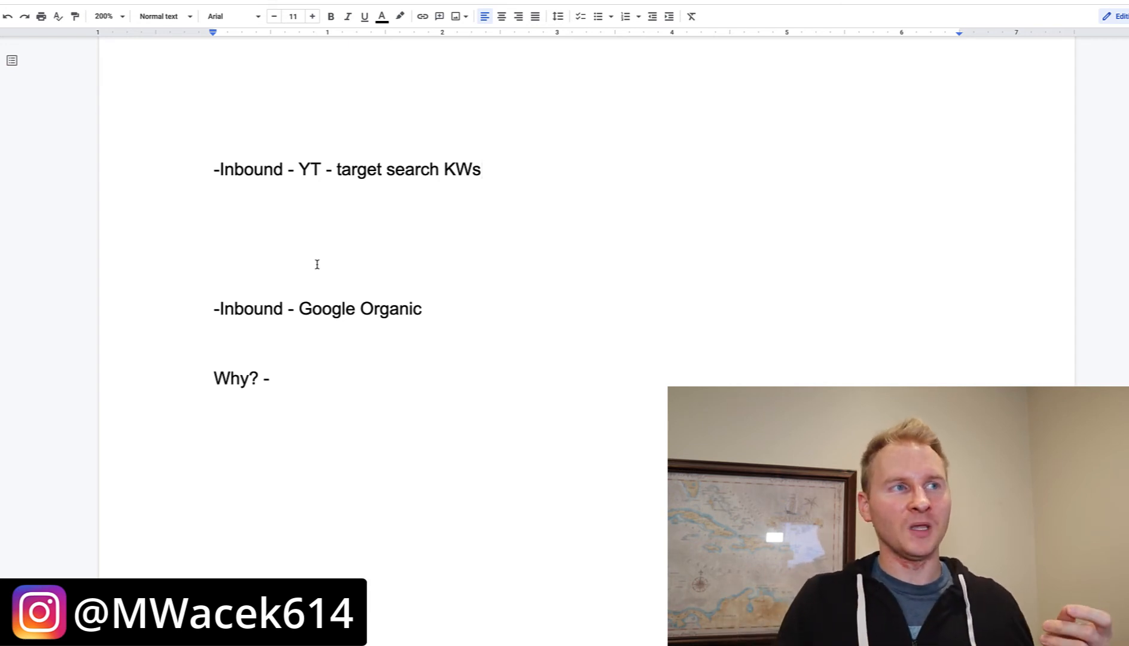
left_click(219, 287)
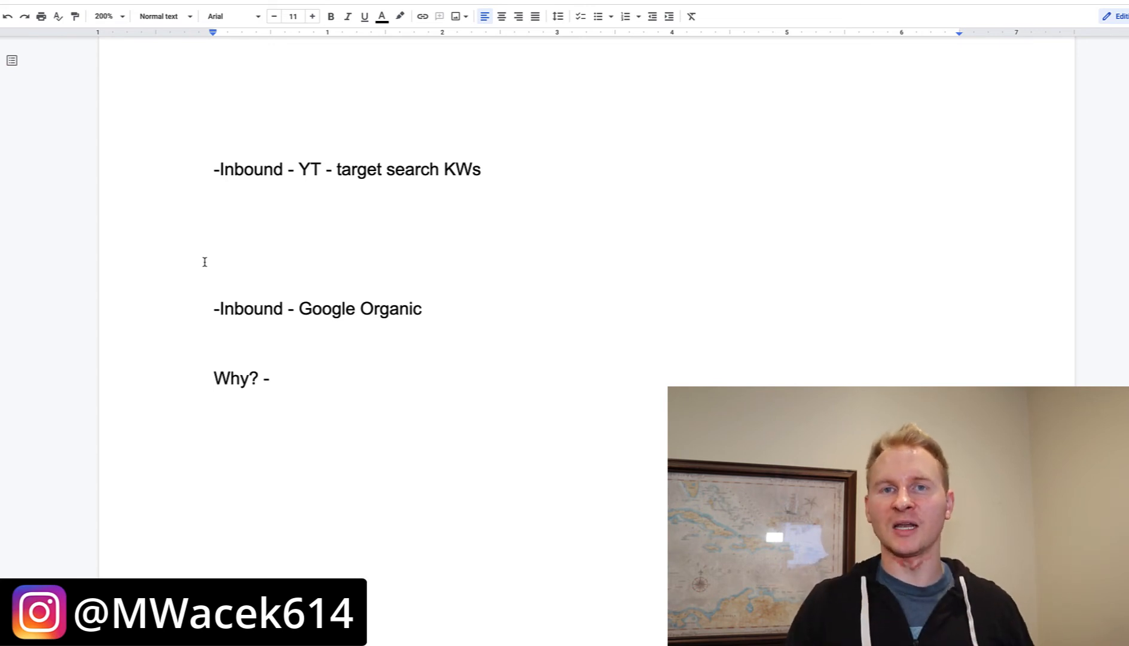
left_click(216, 261)
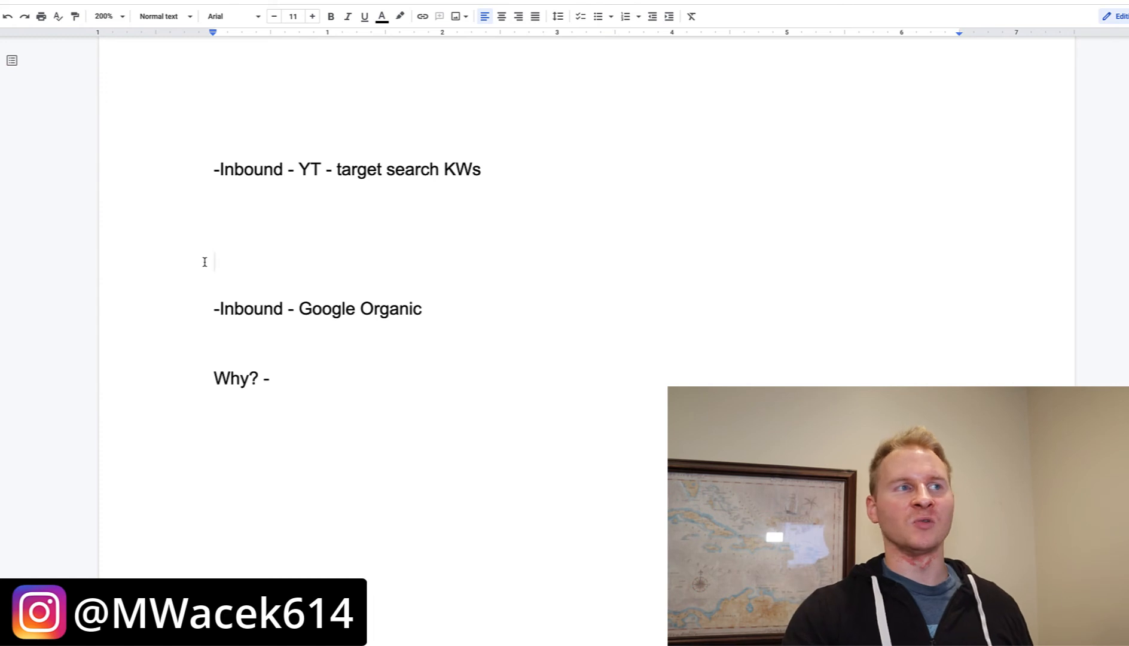
Step: Complete the Why? line with 'BUYER INTENT' and scroll to the Remarket section
type("BUYER INTENT")
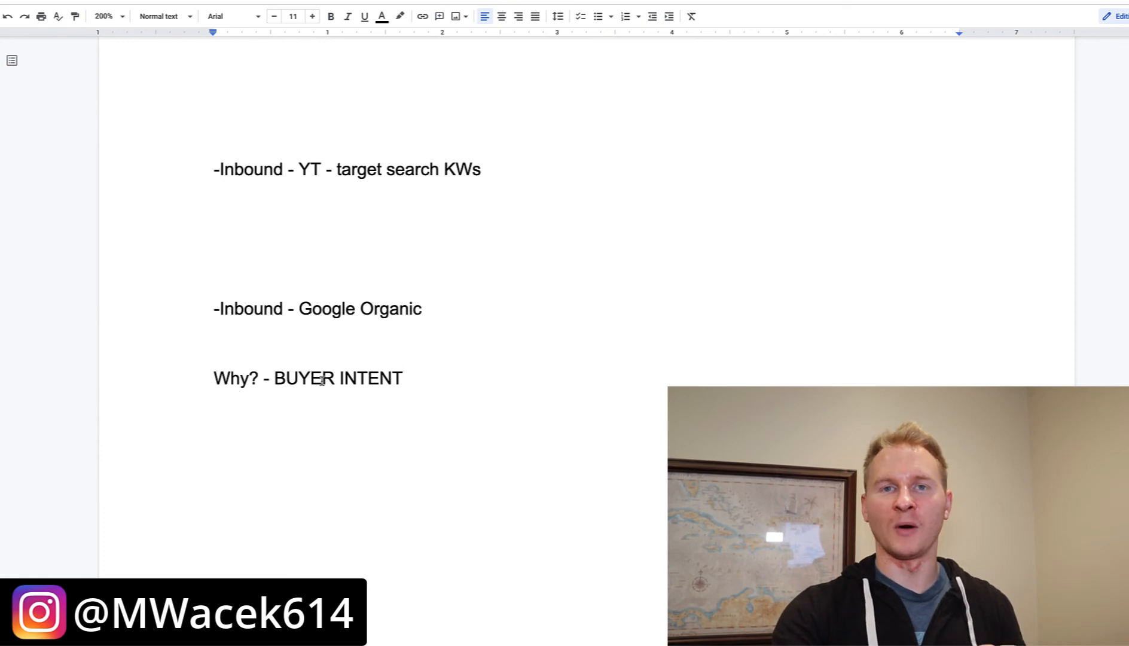
mouse_move(329, 416)
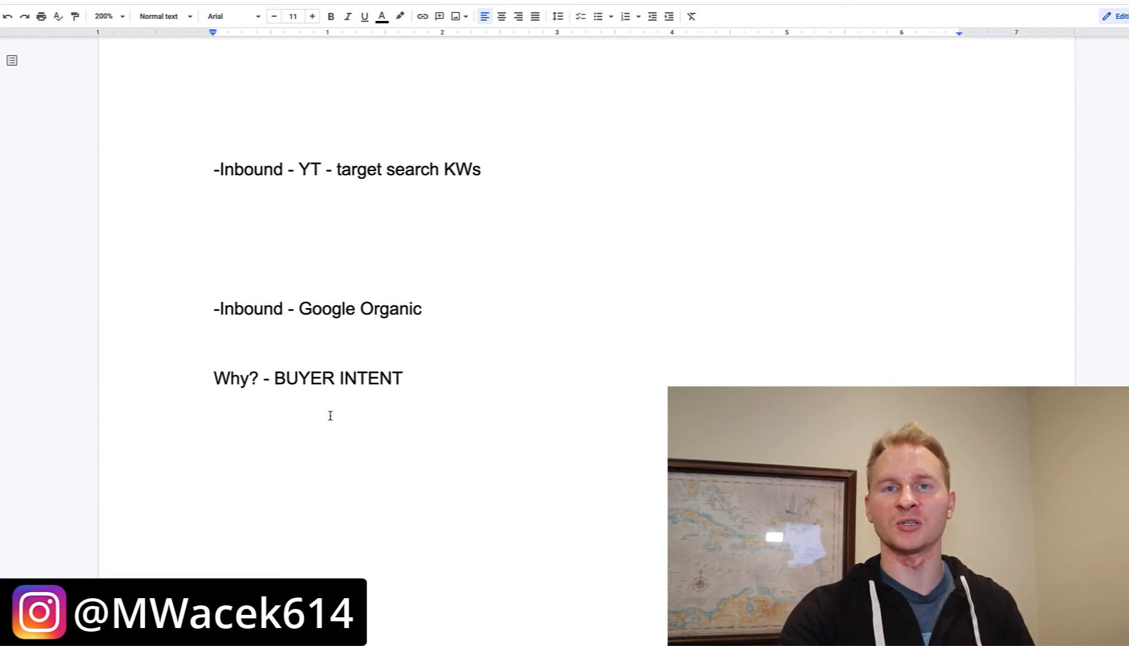
scroll("down", 3)
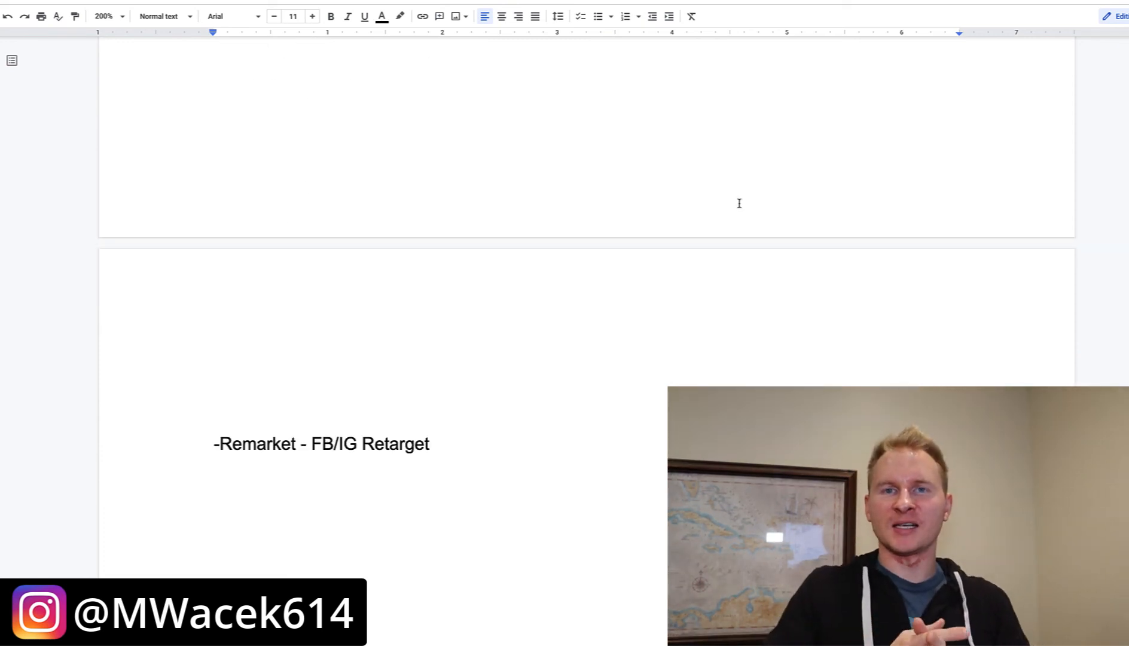